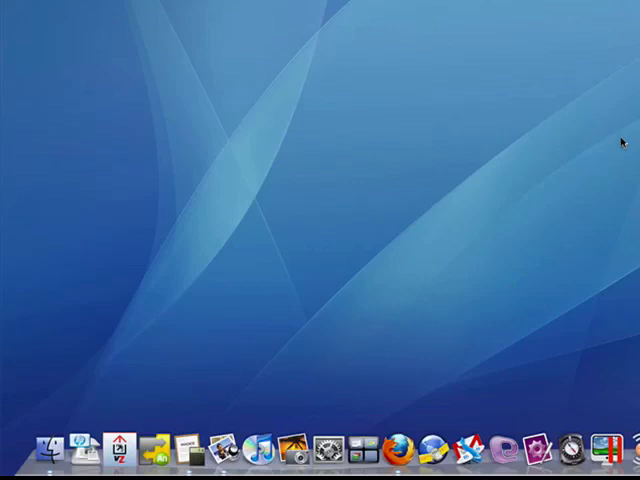
{"action": "mouse_move", "coordinate": [549, 178]}
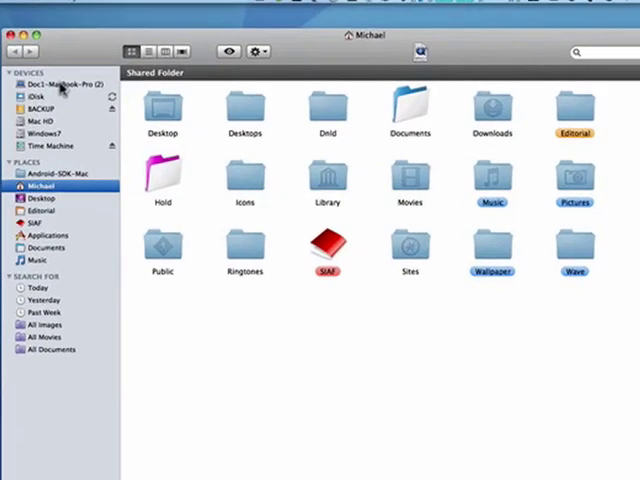
- Select the computer under DEVICES to list BACKUP, Network, Mac HD, Time Machine and Windows7
{"action": "left_click", "coordinate": [55, 84]}
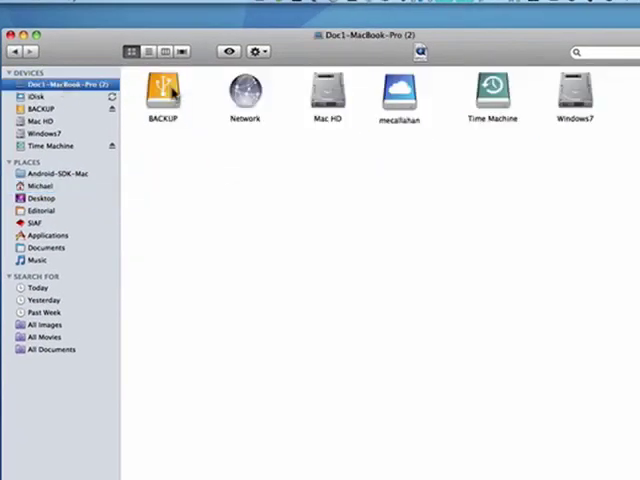
{"action": "mouse_move", "coordinate": [182, 146]}
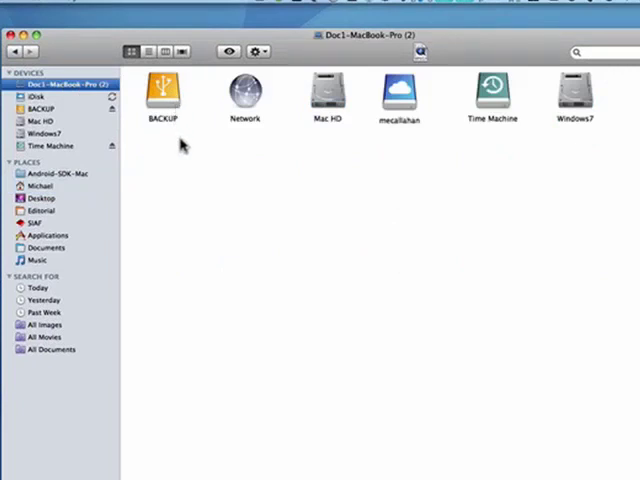
{"action": "mouse_move", "coordinate": [458, 108]}
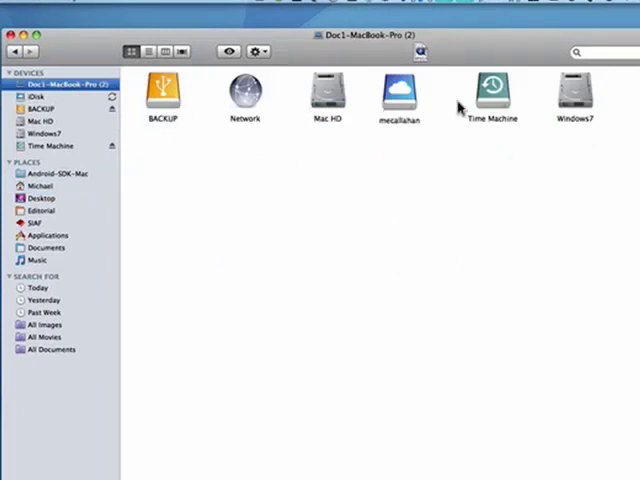
{"action": "mouse_move", "coordinate": [568, 100]}
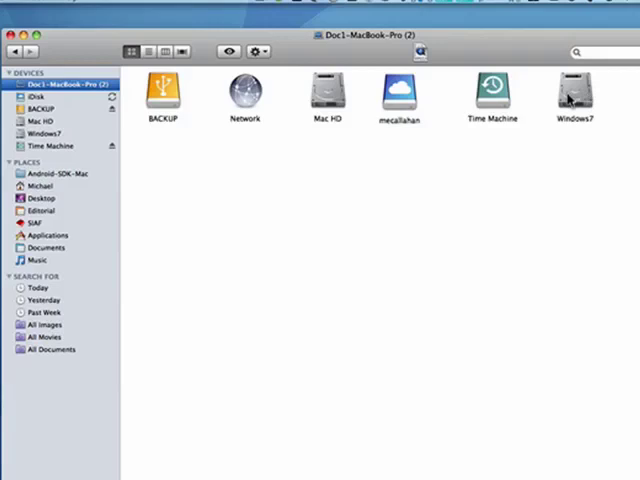
{"action": "mouse_move", "coordinate": [165, 97]}
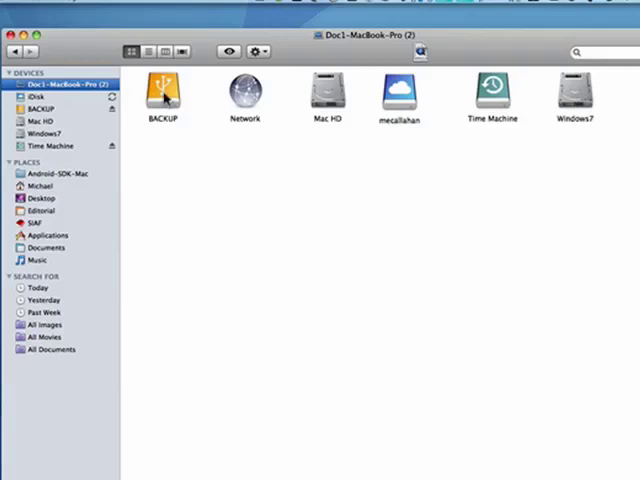
{"action": "left_click", "coordinate": [162, 90]}
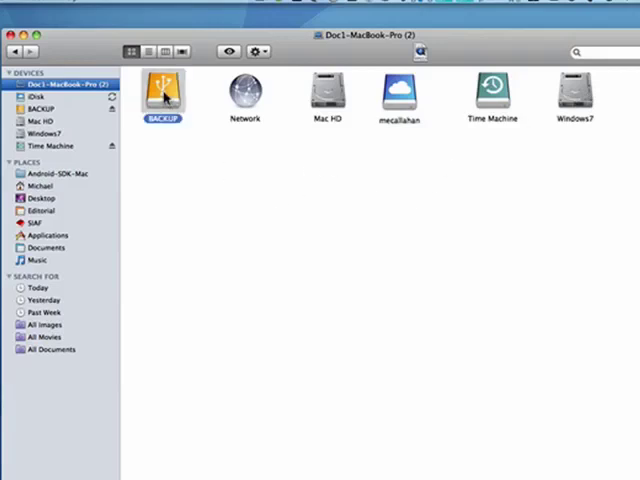
{"action": "left_click", "coordinate": [323, 90]}
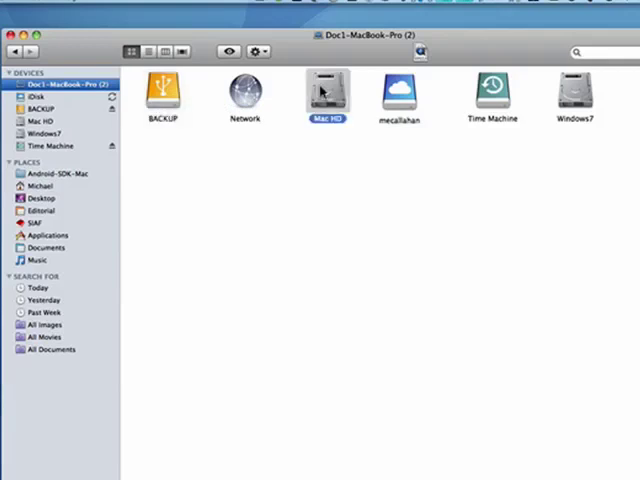
{"action": "mouse_move", "coordinate": [519, 83]}
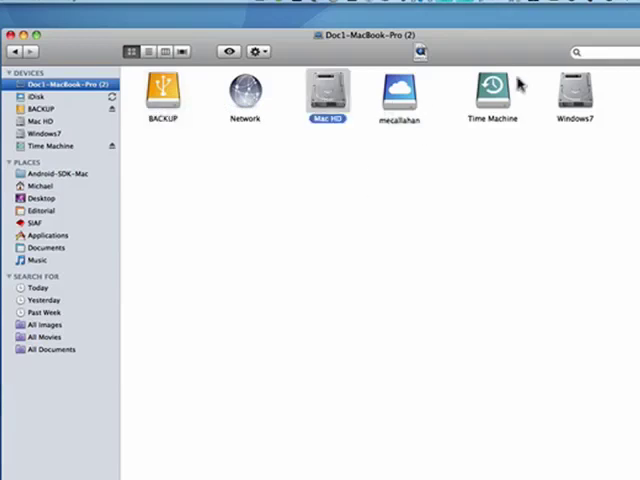
{"action": "left_click", "coordinate": [491, 95]}
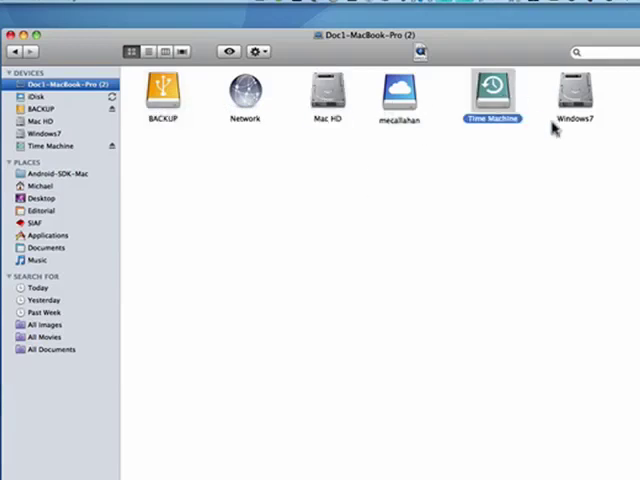
{"action": "left_click", "coordinate": [575, 95]}
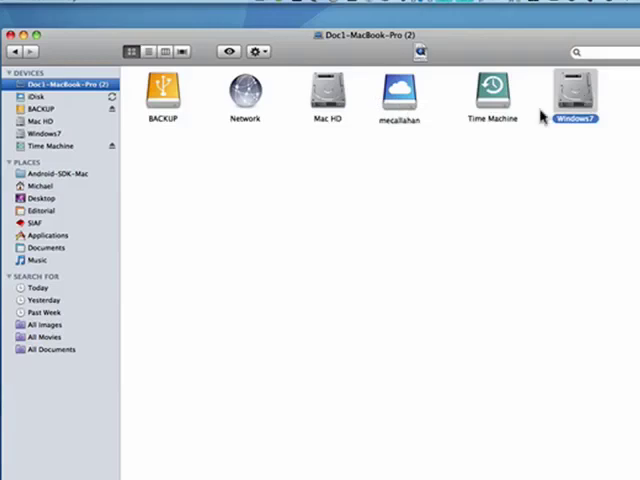
{"action": "mouse_move", "coordinate": [500, 238]}
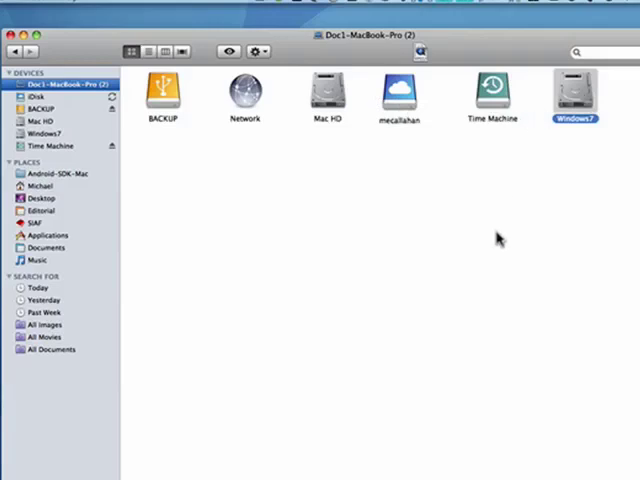
{"action": "mouse_move", "coordinate": [355, 205]}
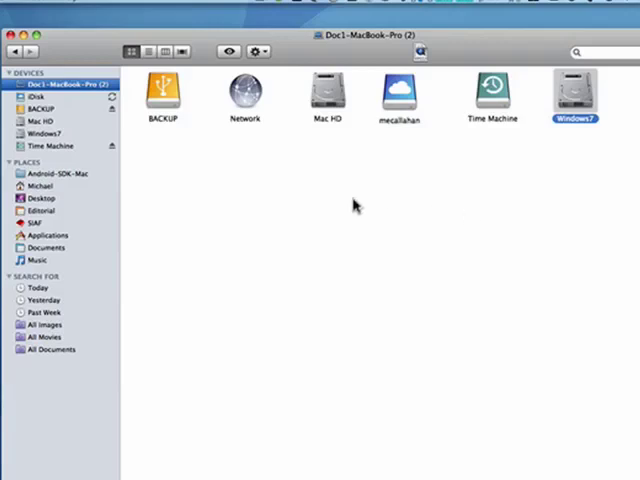
{"action": "mouse_move", "coordinate": [505, 125]}
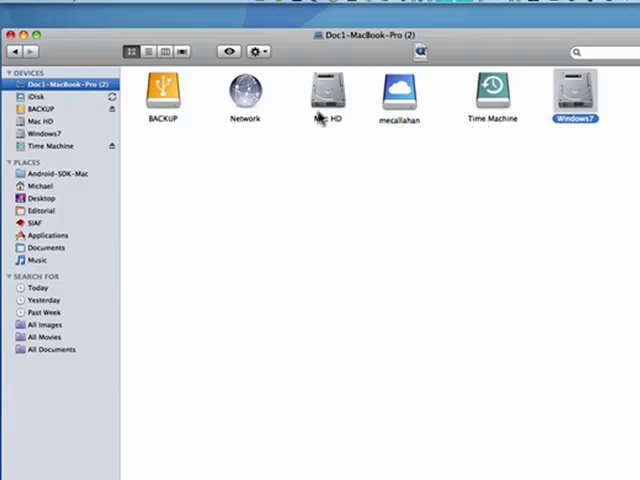
{"action": "mouse_move", "coordinate": [315, 255]}
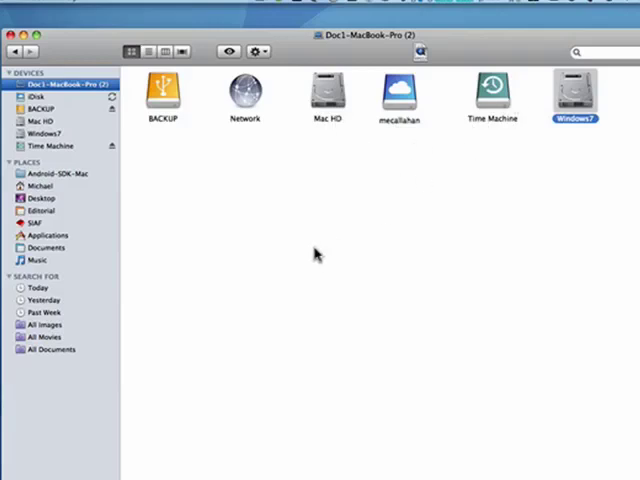
{"action": "mouse_move", "coordinate": [192, 142]}
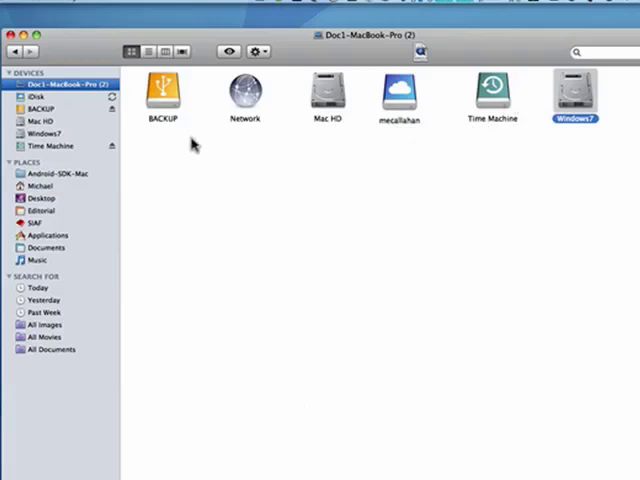
{"action": "mouse_move", "coordinate": [330, 155]}
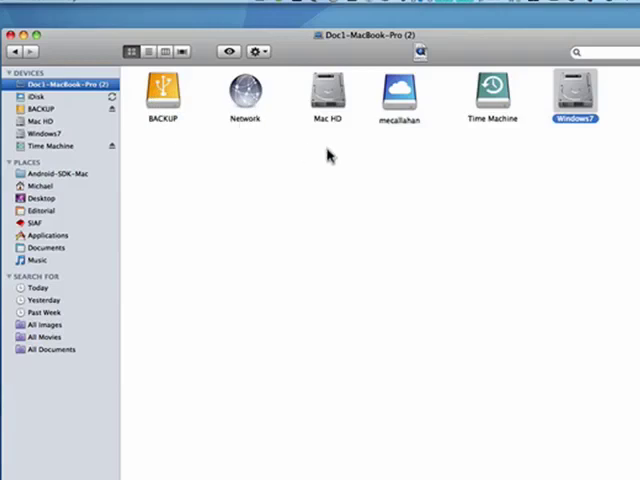
{"action": "mouse_move", "coordinate": [485, 103]}
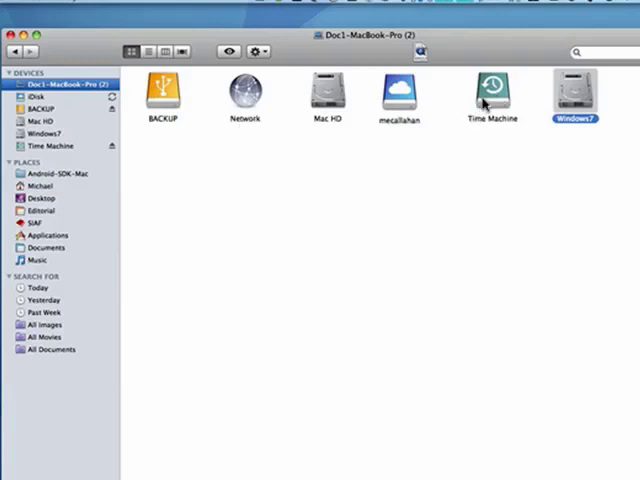
{"action": "mouse_move", "coordinate": [457, 168]}
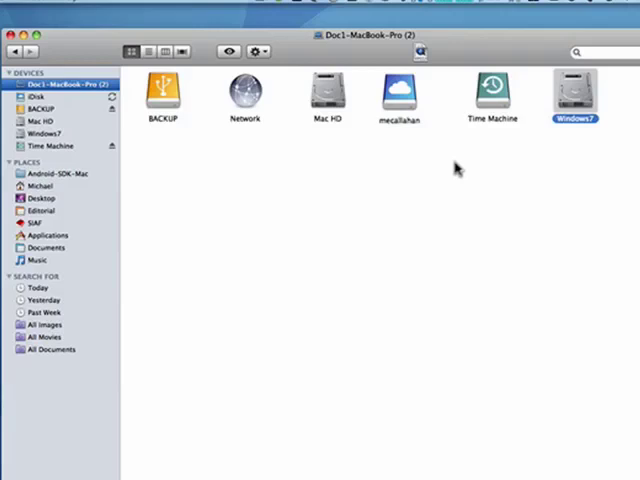
{"action": "mouse_move", "coordinate": [450, 62]}
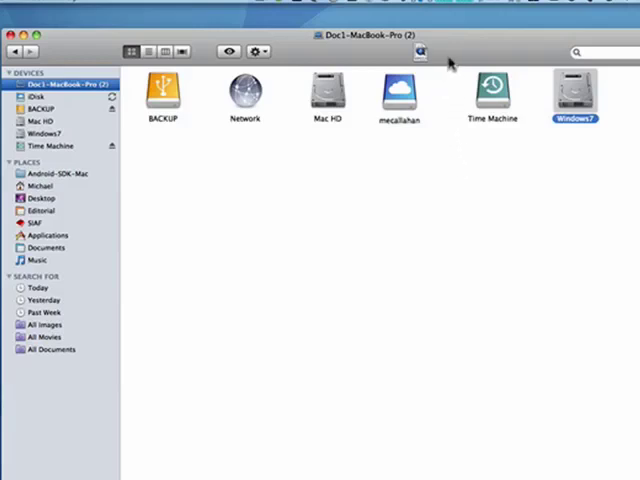
{"action": "mouse_move", "coordinate": [166, 200]}
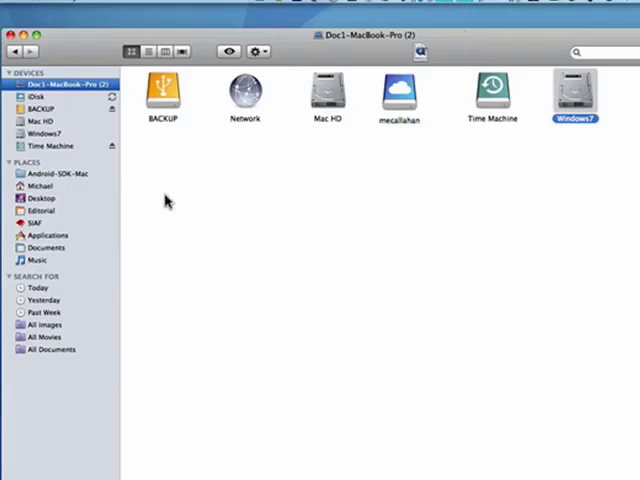
- Browse BACKUP, Mac HD and Time Machine, ending on Windows7 showing Program Files and Users
{"action": "left_click", "coordinate": [47, 108]}
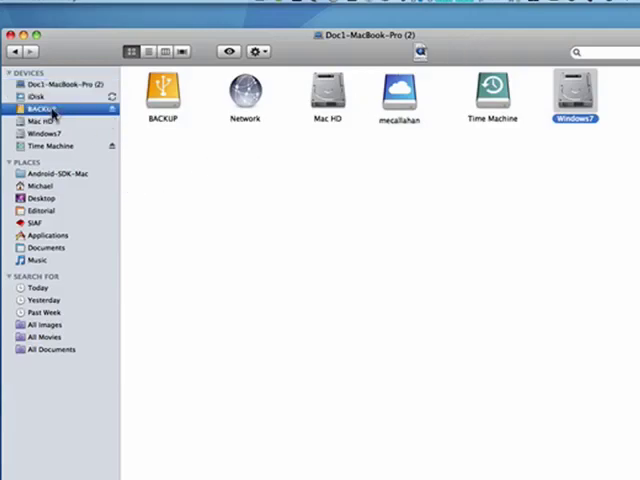
{"action": "left_click", "coordinate": [40, 121]}
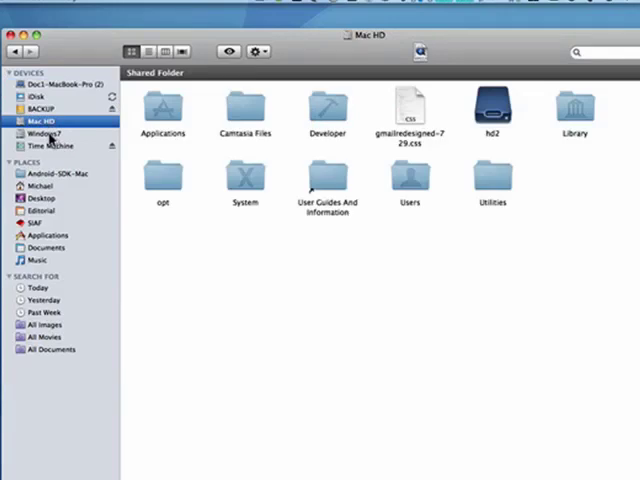
{"action": "left_click", "coordinate": [58, 146]}
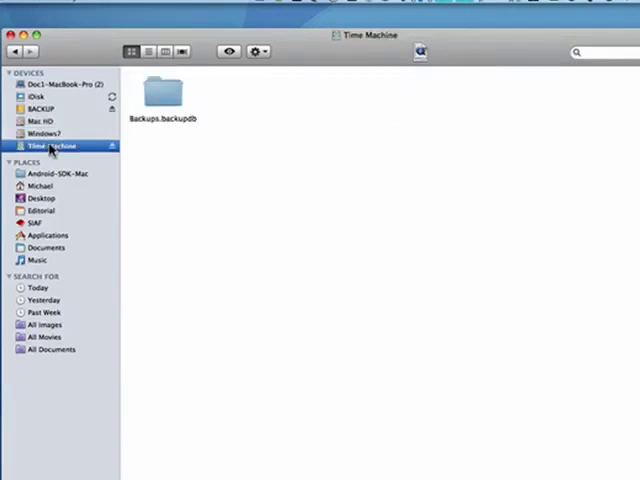
{"action": "left_click", "coordinate": [45, 133]}
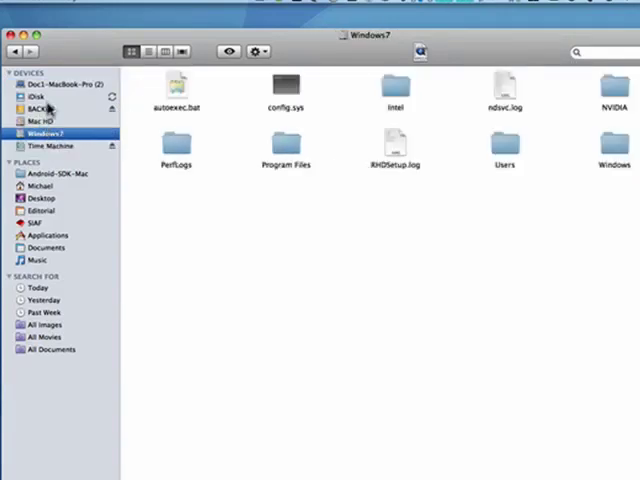
{"action": "mouse_move", "coordinate": [84, 50]}
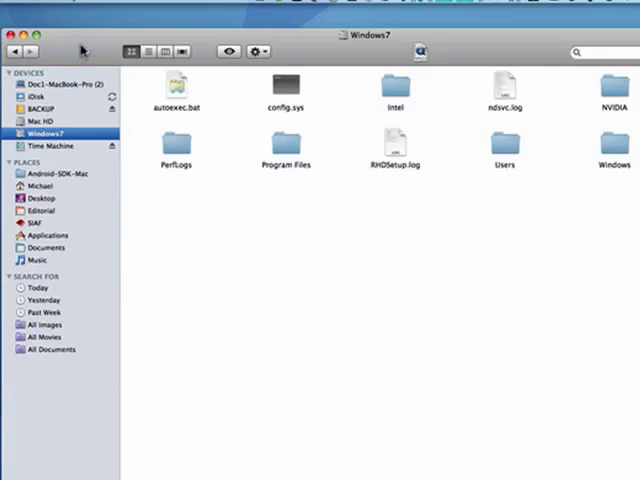